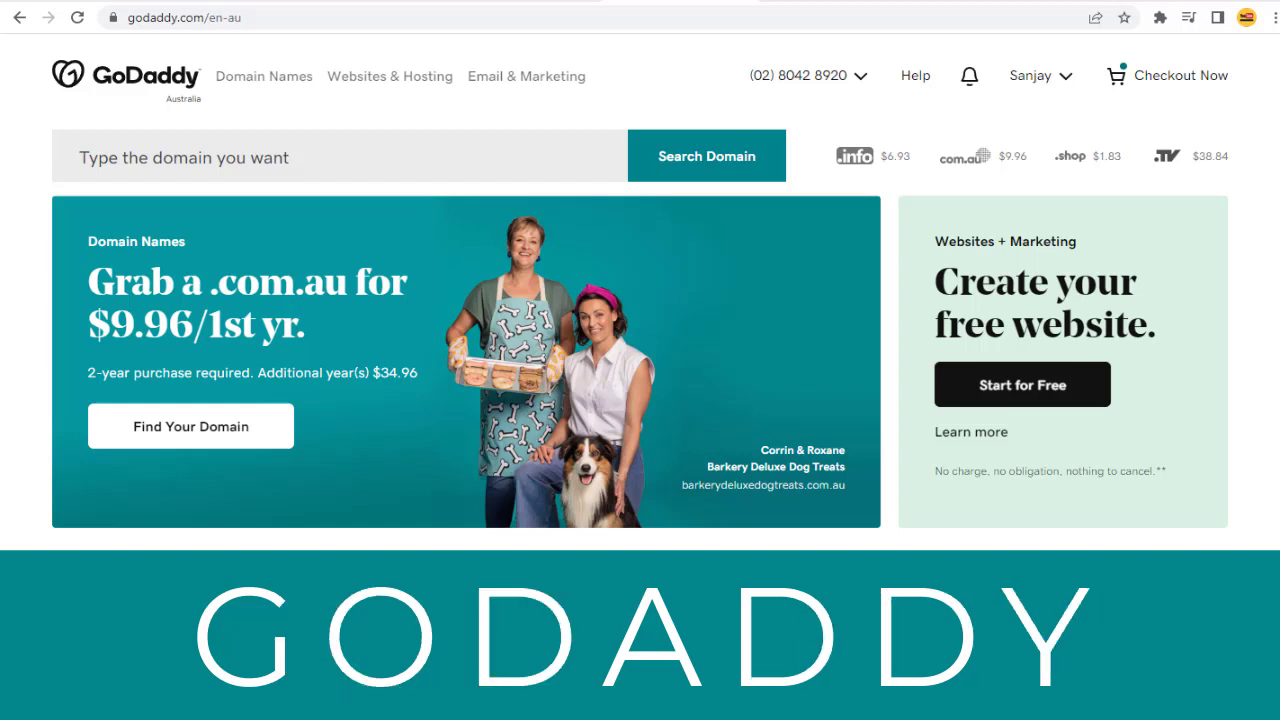
# Go to My Products from the Sanjay account menu to reach the alpdesk.com dashboard
pyautogui.click(1030, 75)
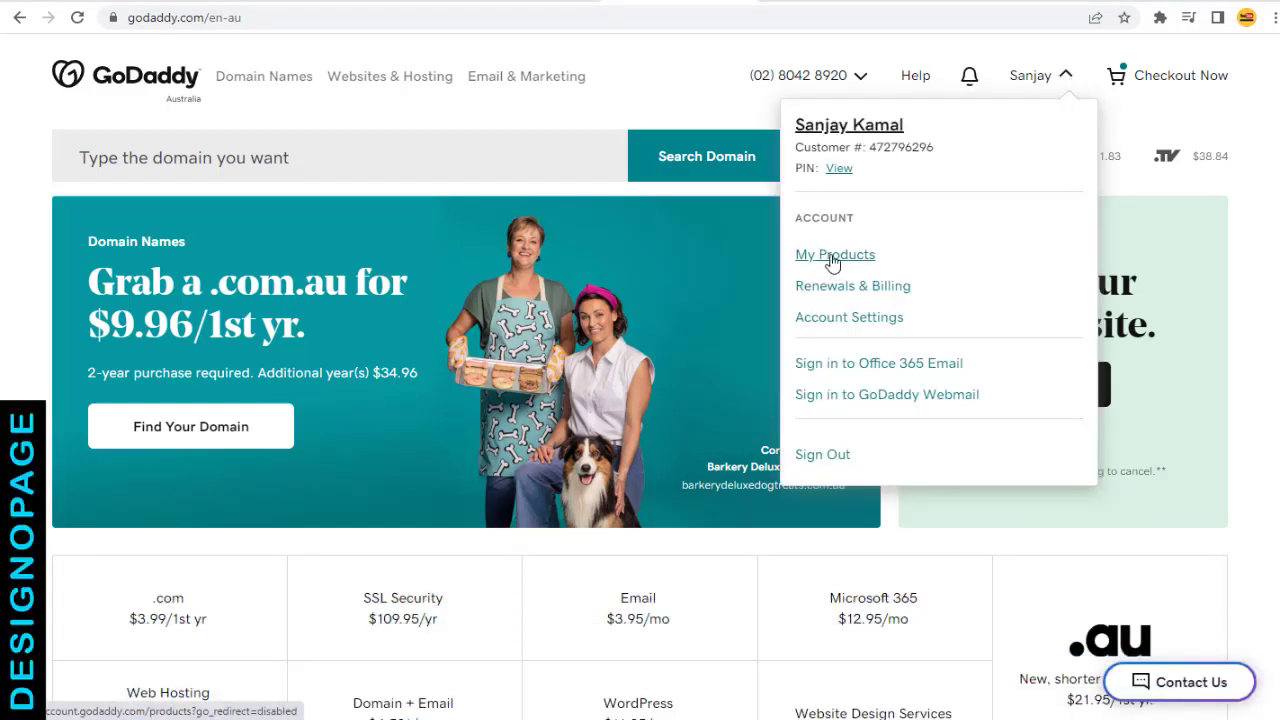
pyautogui.click(834, 254)
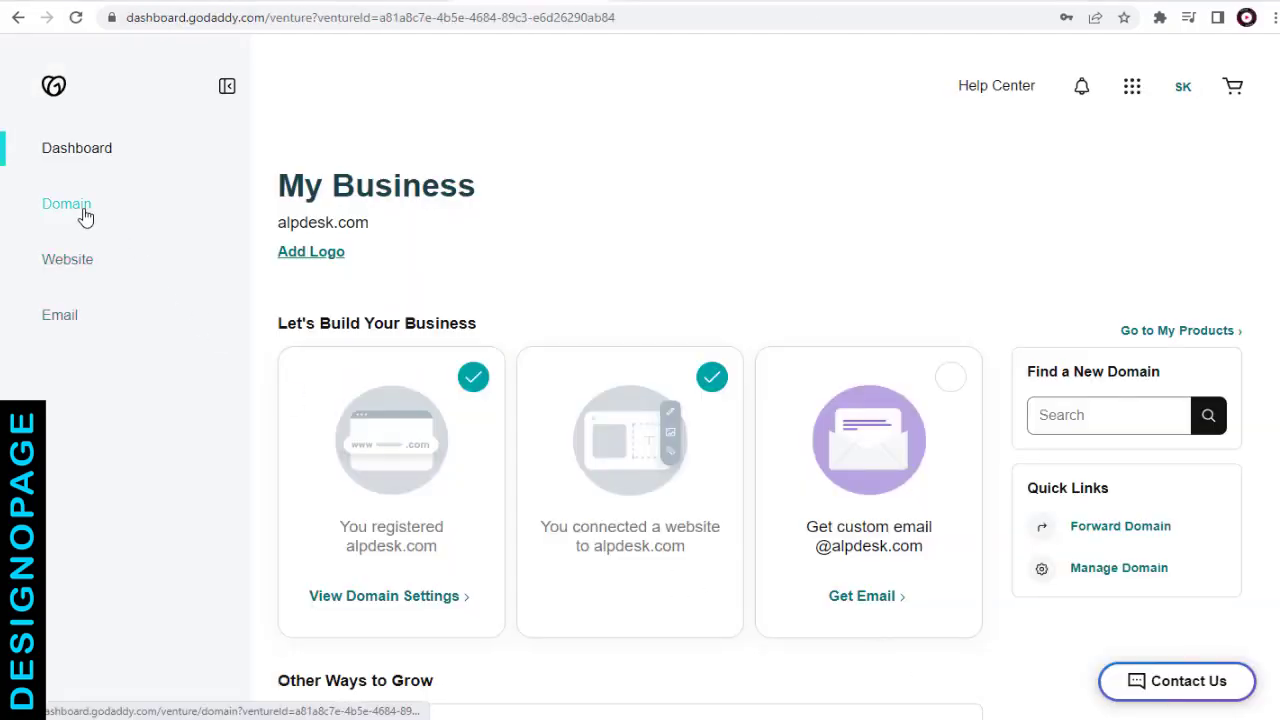
# Open the Domain section and go to Manage DNS for alpdesk.com
pyautogui.click(66, 204)
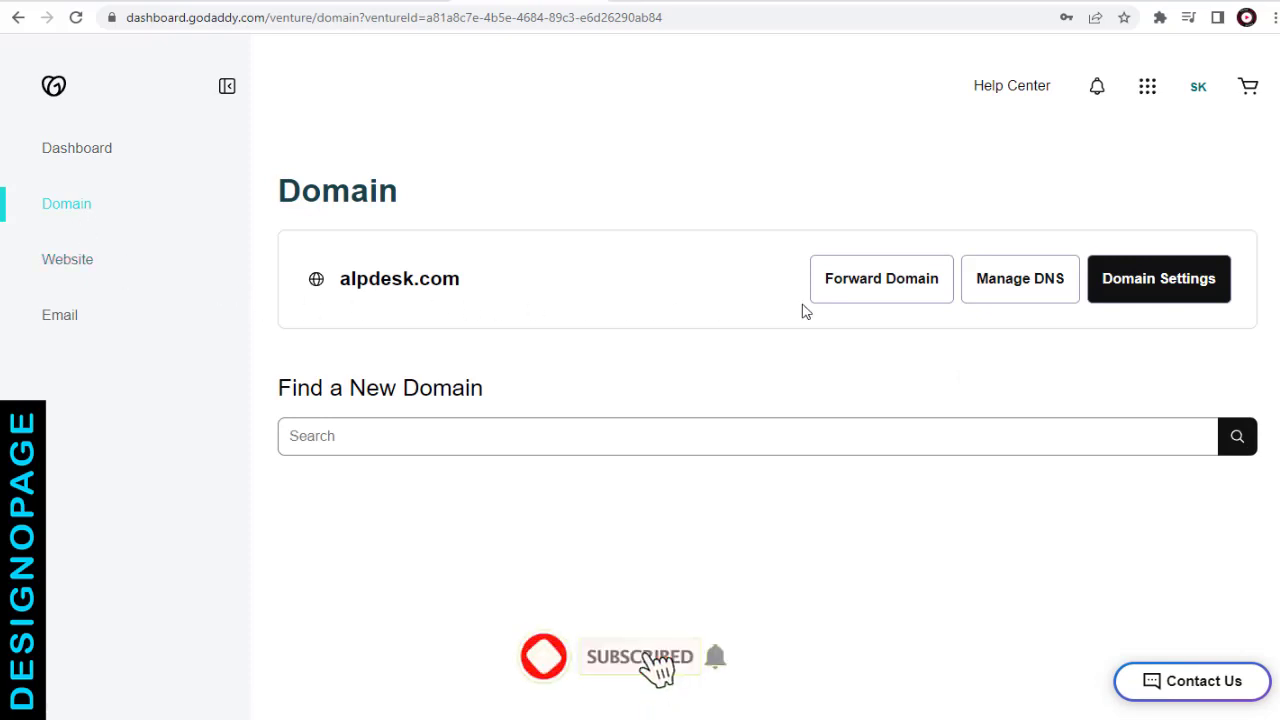
pyautogui.moveTo(1019, 278)
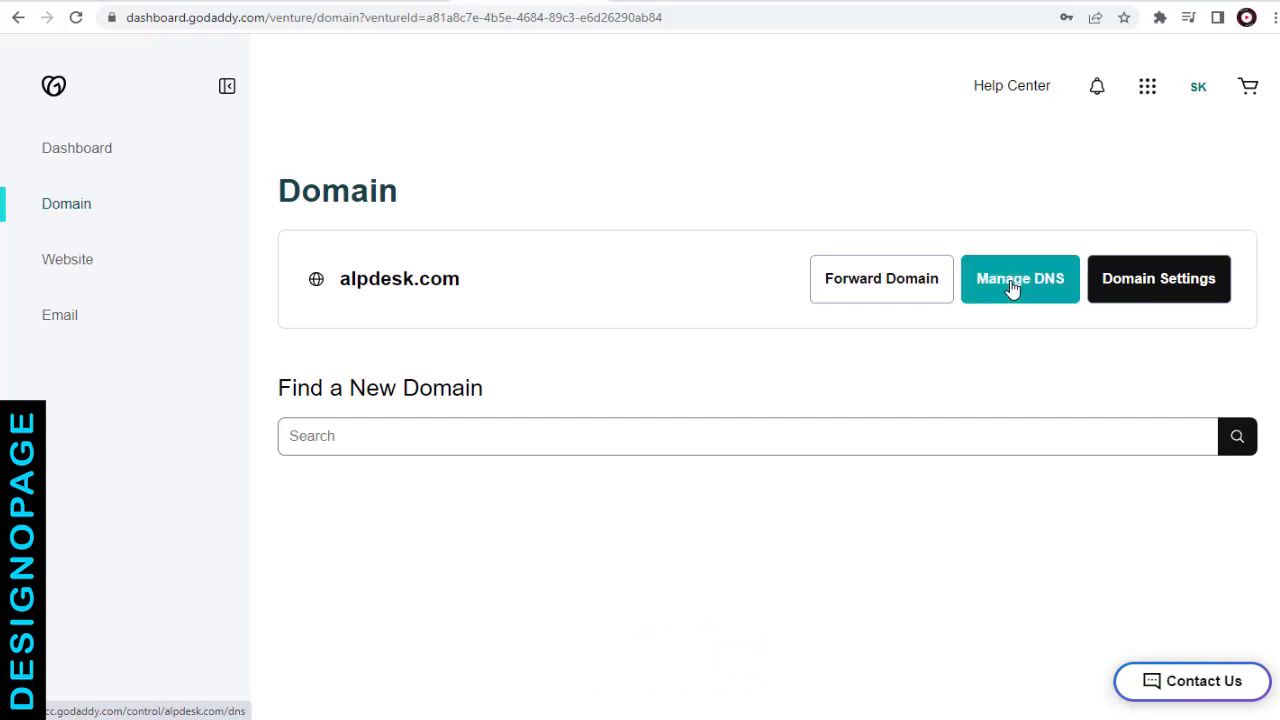
pyautogui.click(1019, 278)
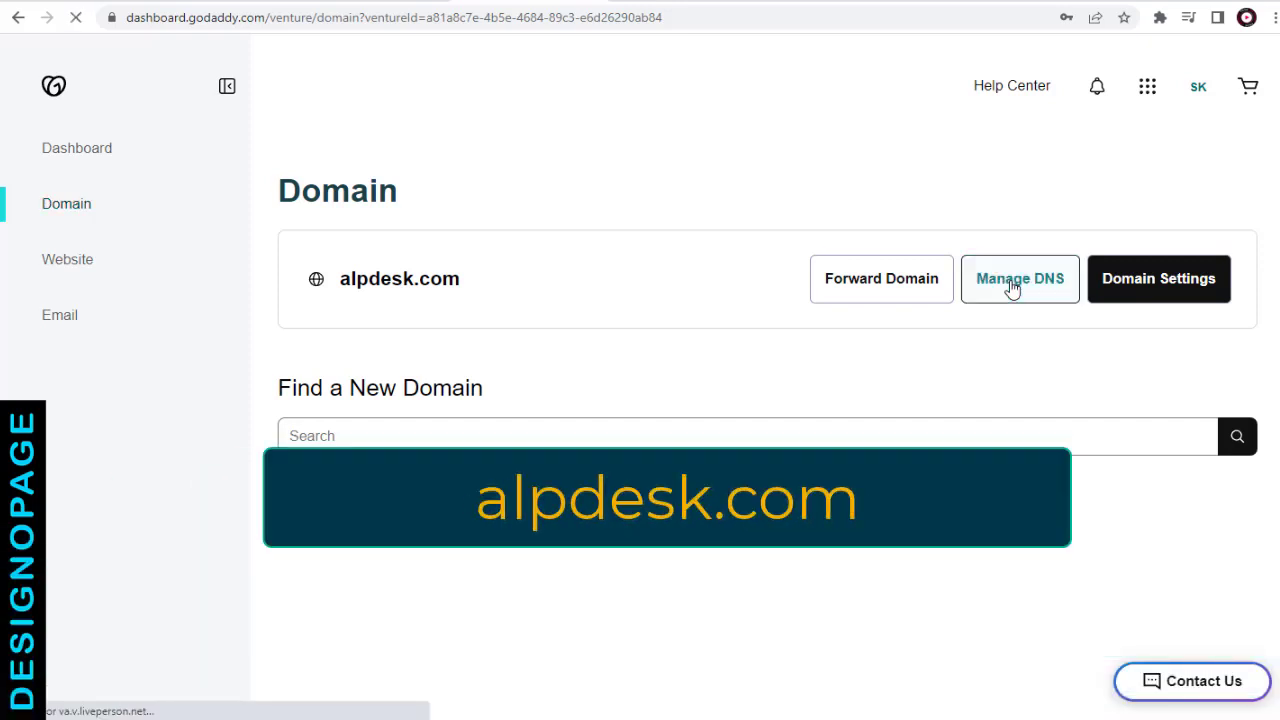
pyautogui.click(1019, 278)
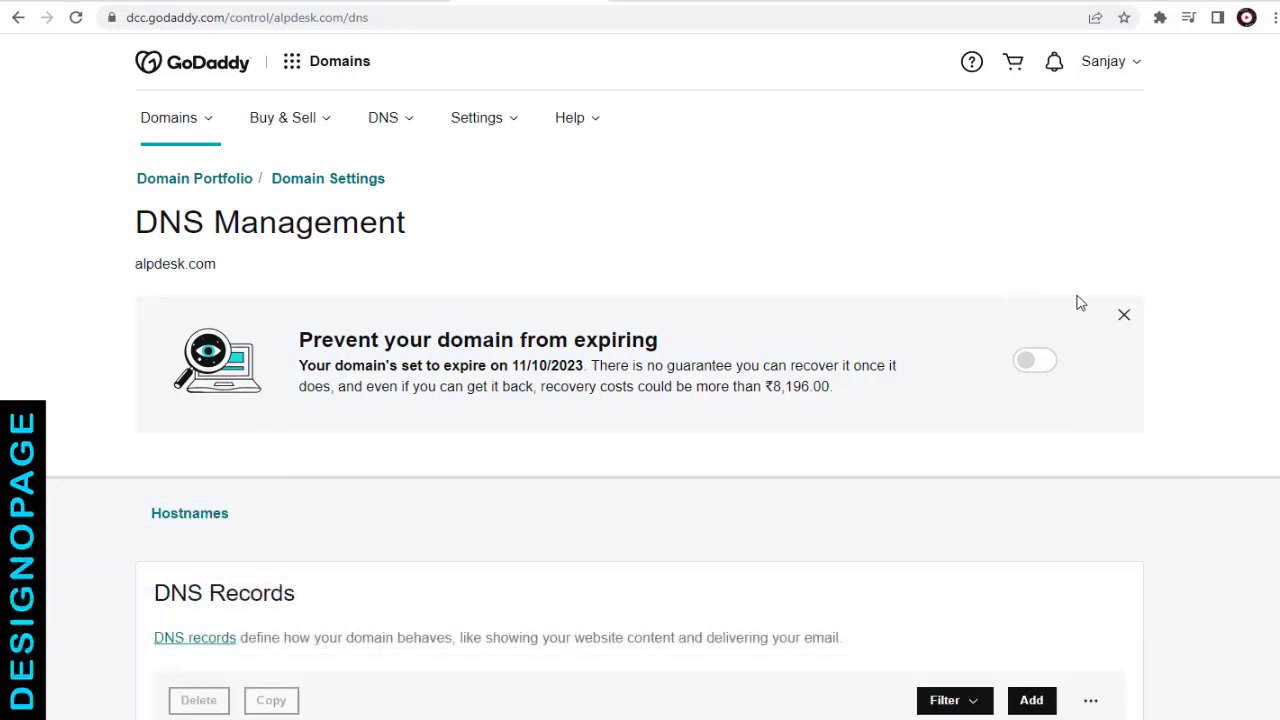
# Scroll past DNS Records and Nameservers to the Forwarding section showing the 302 forward
pyautogui.scroll(-3)
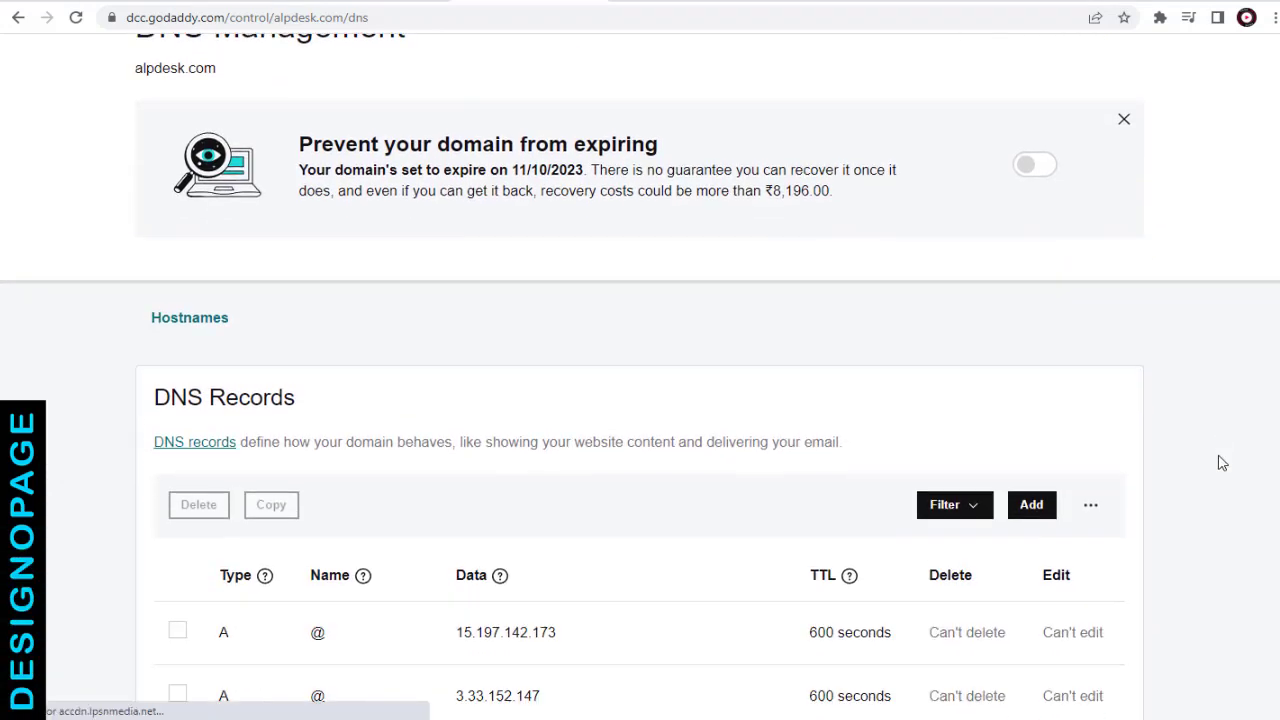
pyautogui.scroll(-3)
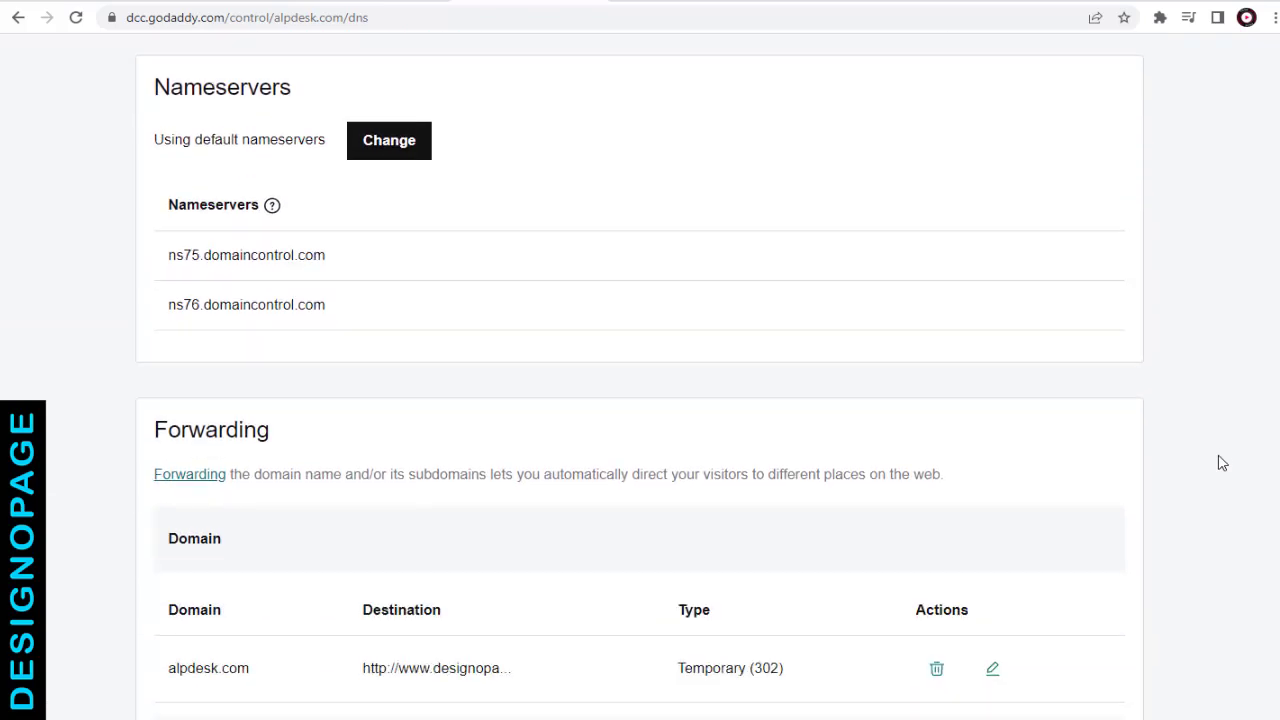
pyautogui.scroll(-3)
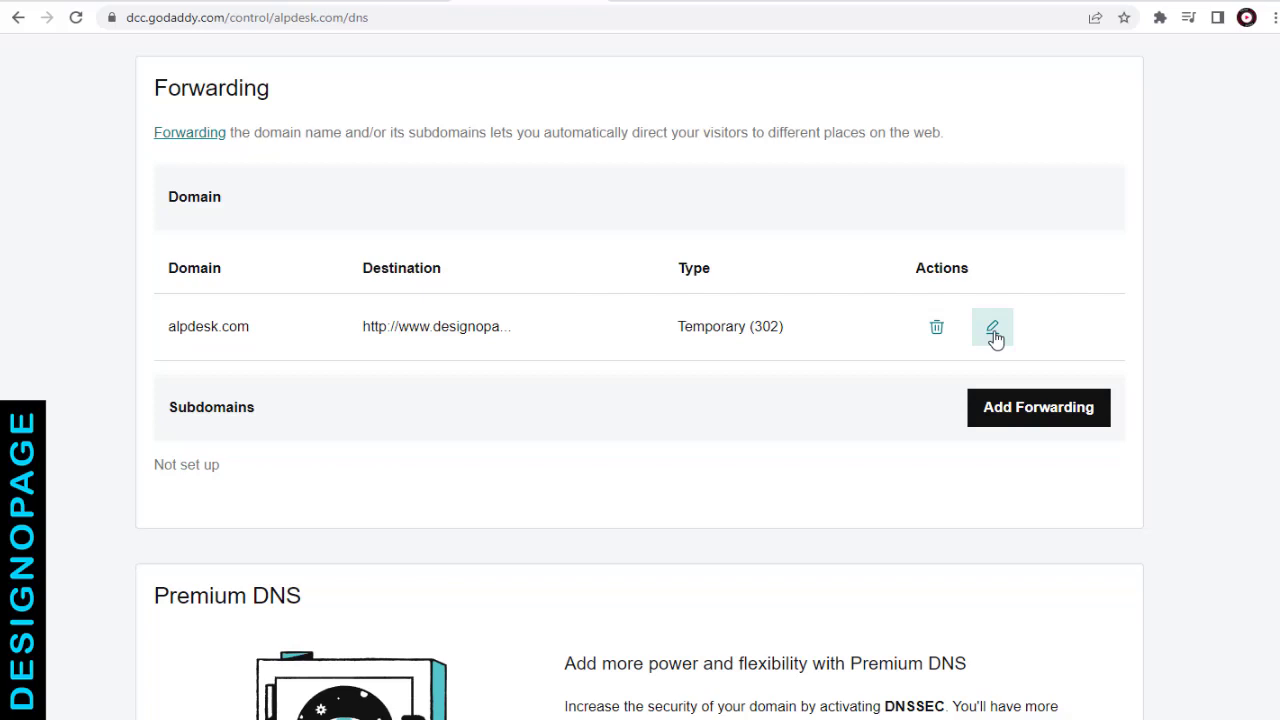
pyautogui.click(992, 327)
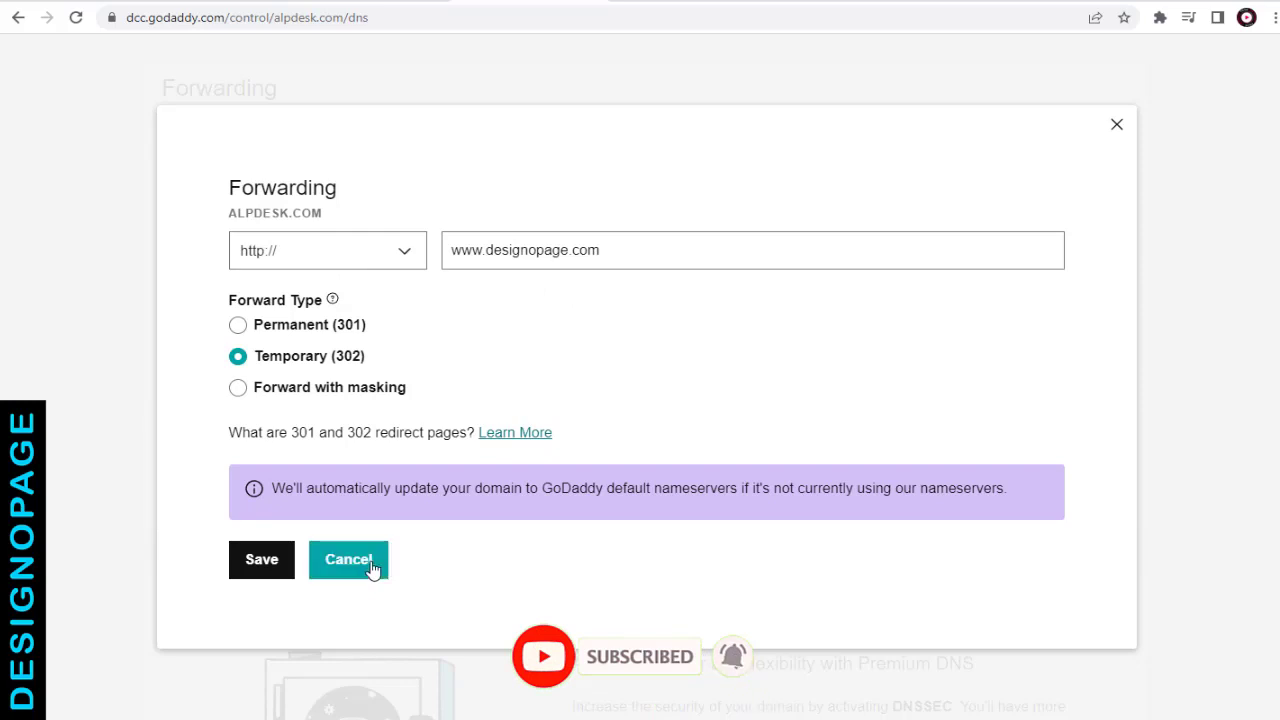
pyautogui.click(348, 559)
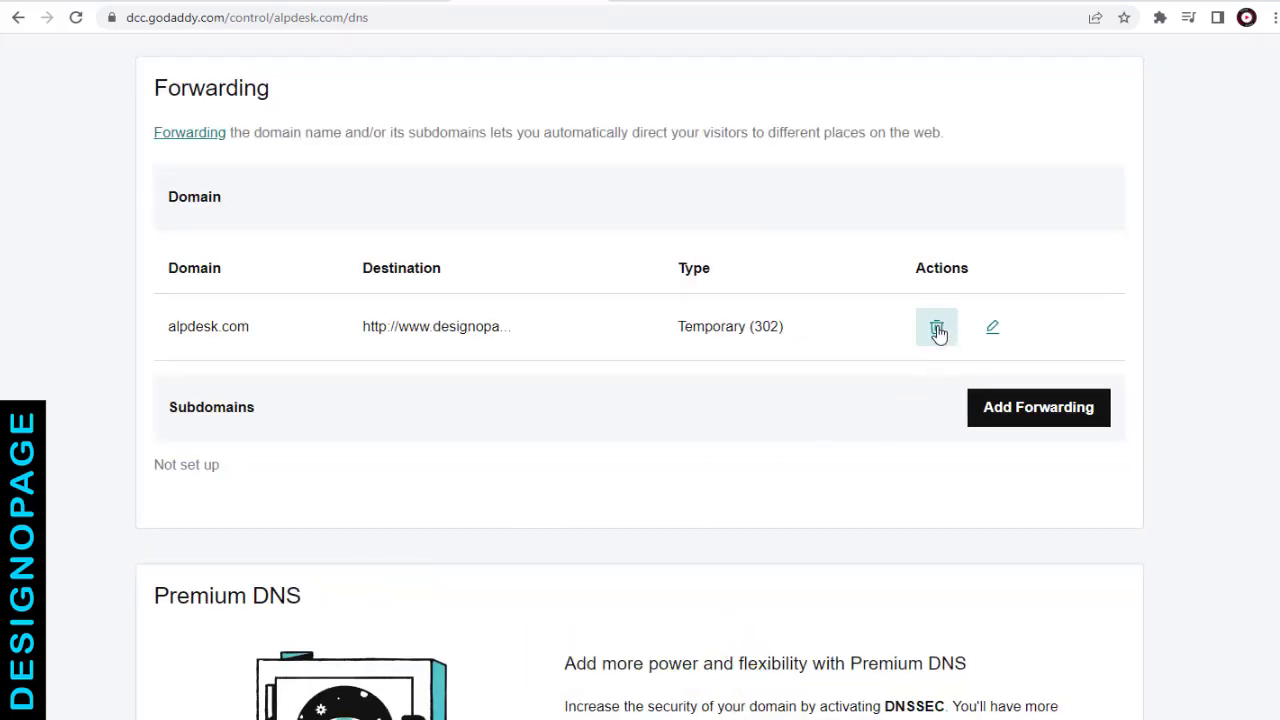
# Delete the alpdesk.com forwarding rule, confirm the removal, and dismiss the Success toast
pyautogui.click(936, 327)
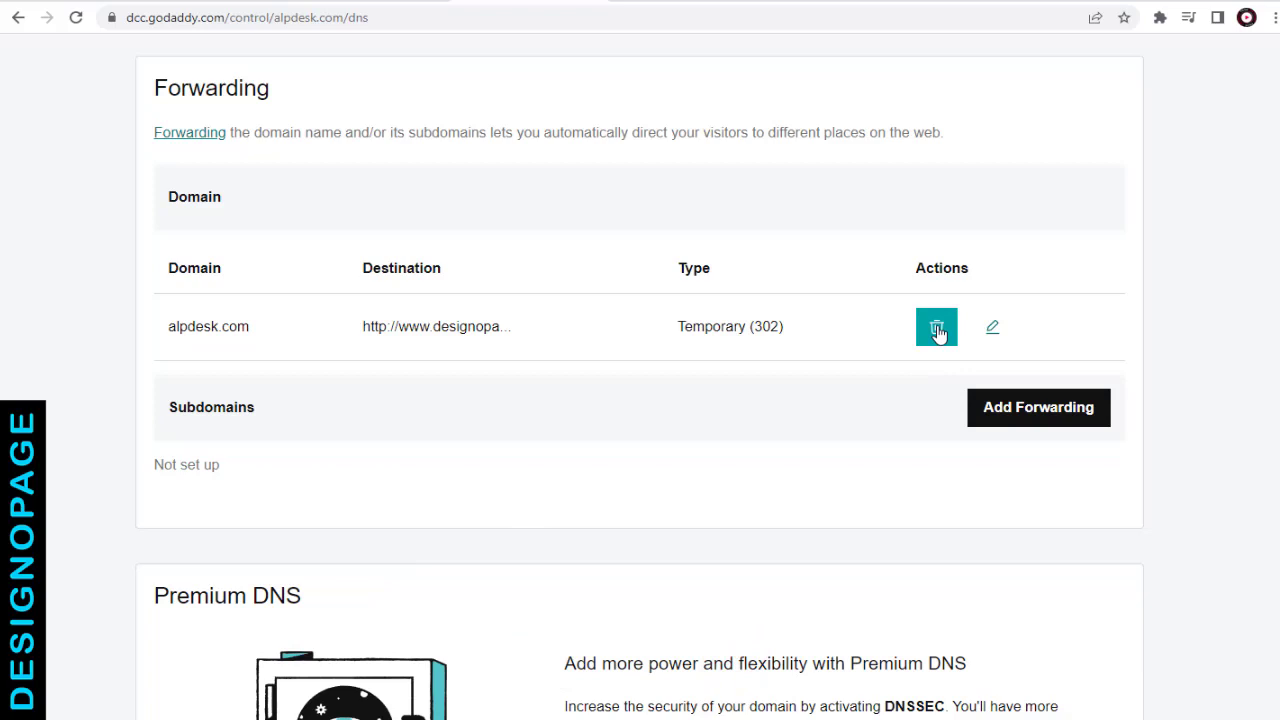
pyautogui.click(936, 326)
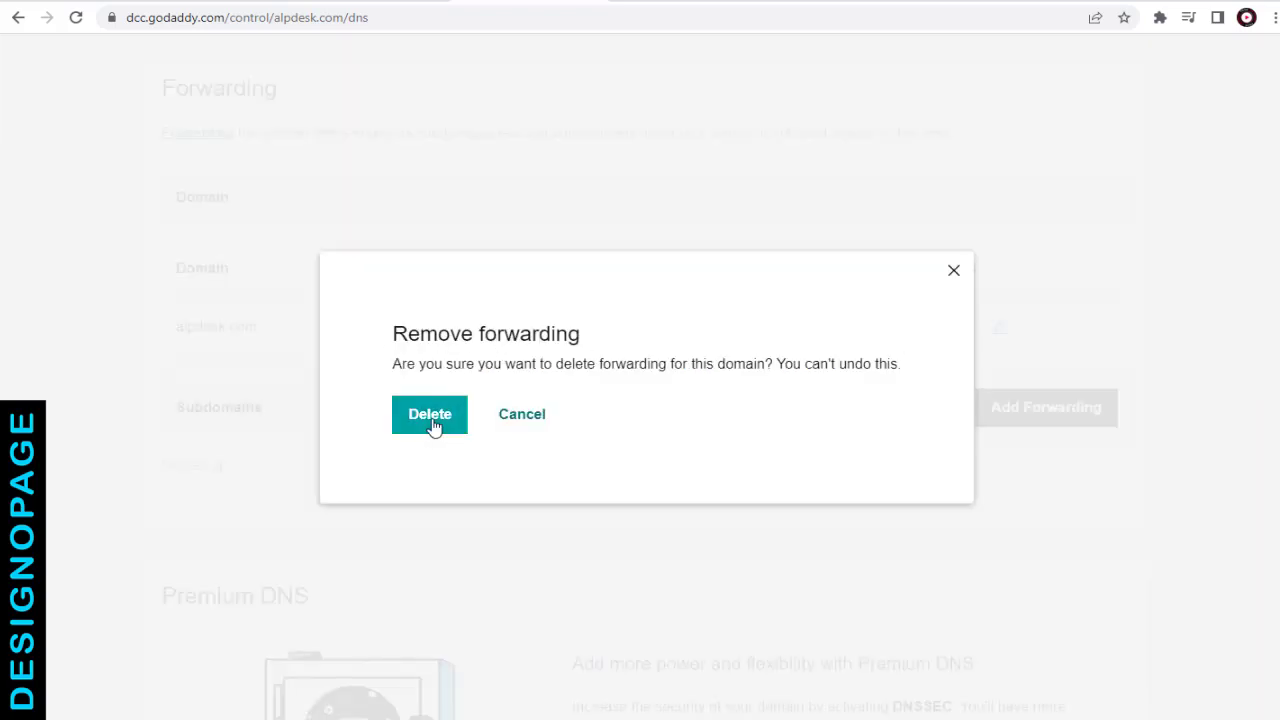
pyautogui.click(429, 414)
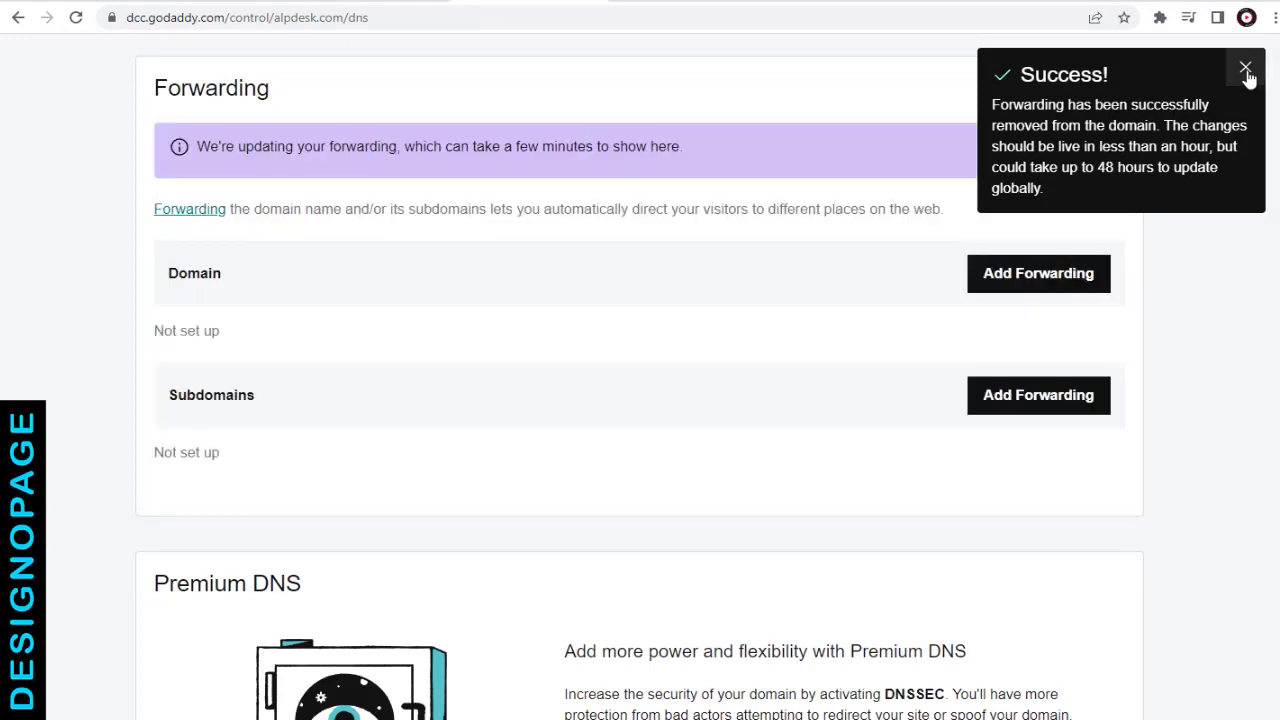
pyautogui.click(1246, 68)
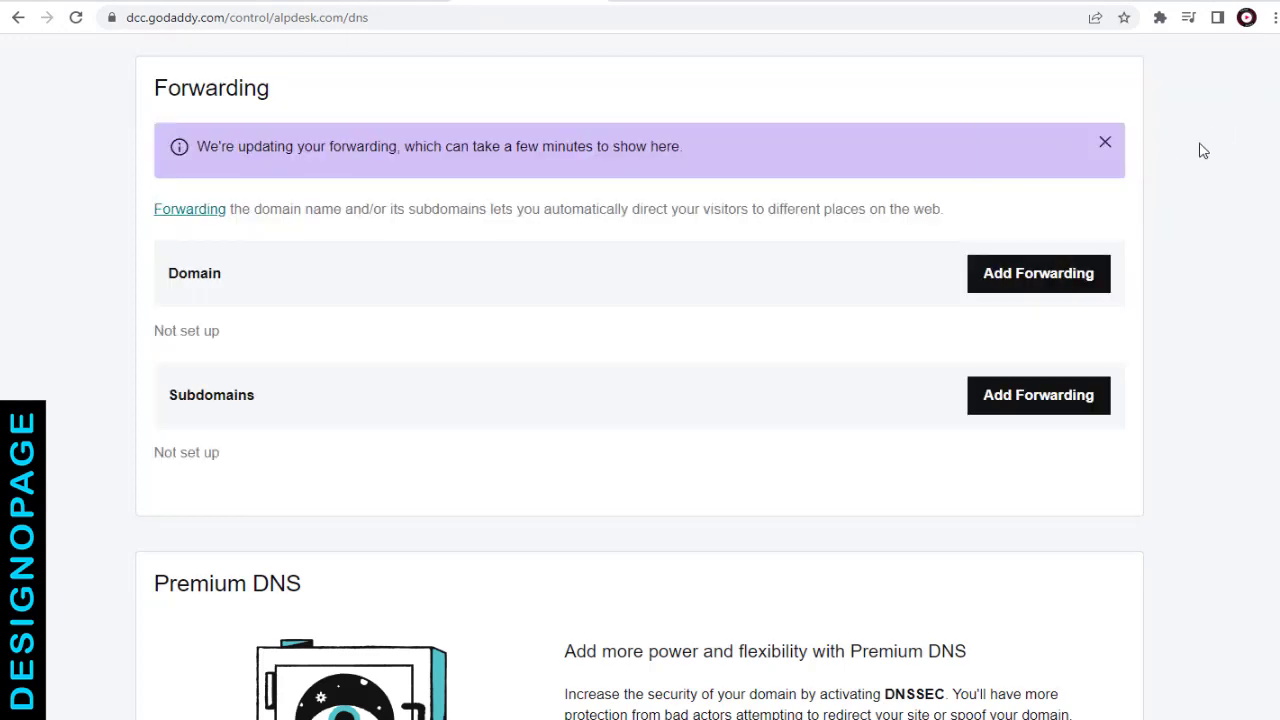